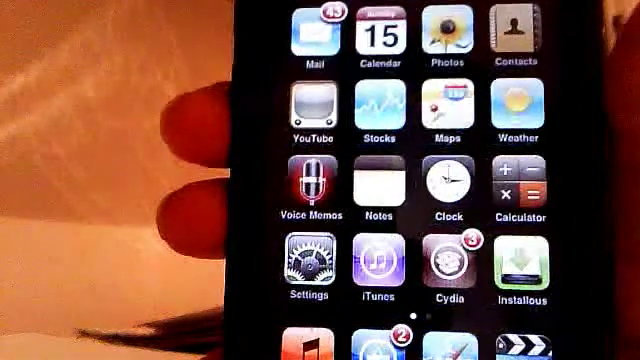
Launch Cydia from the home screen and let its Welcome page load
left_click(450, 272)
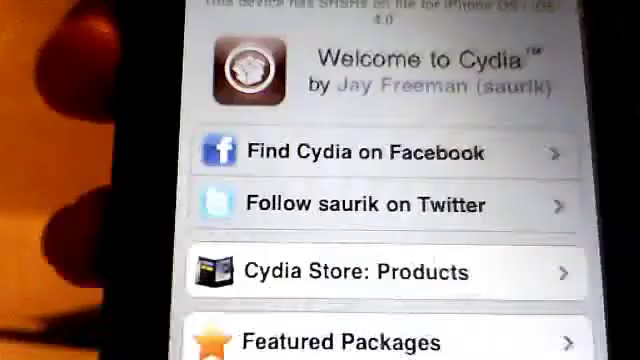